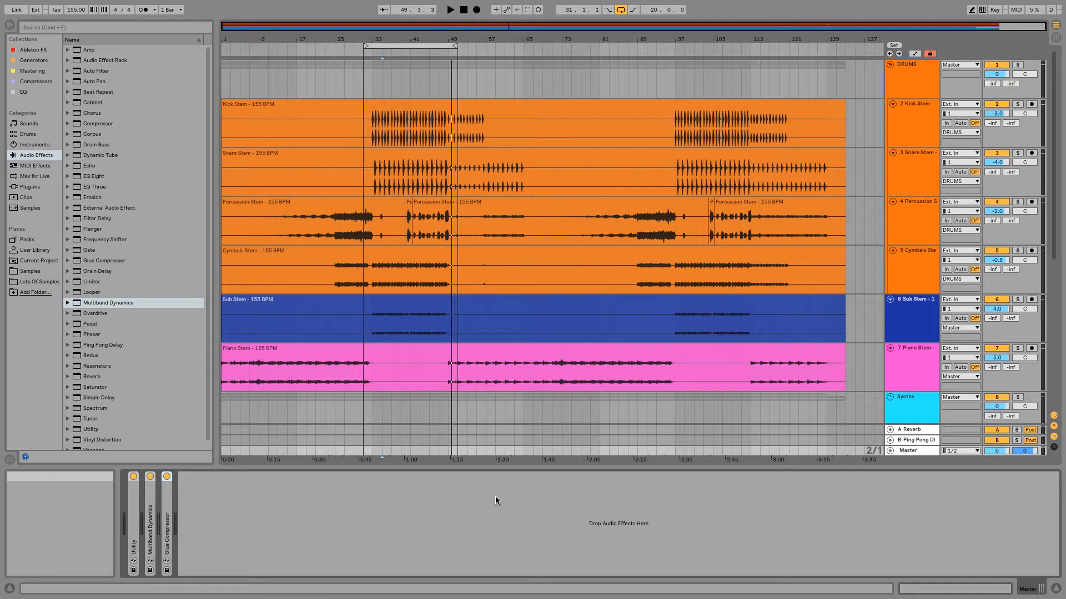
# Scroll to the Vocal Stem track and select it to show its empty device chain
pyautogui.scroll(-3)
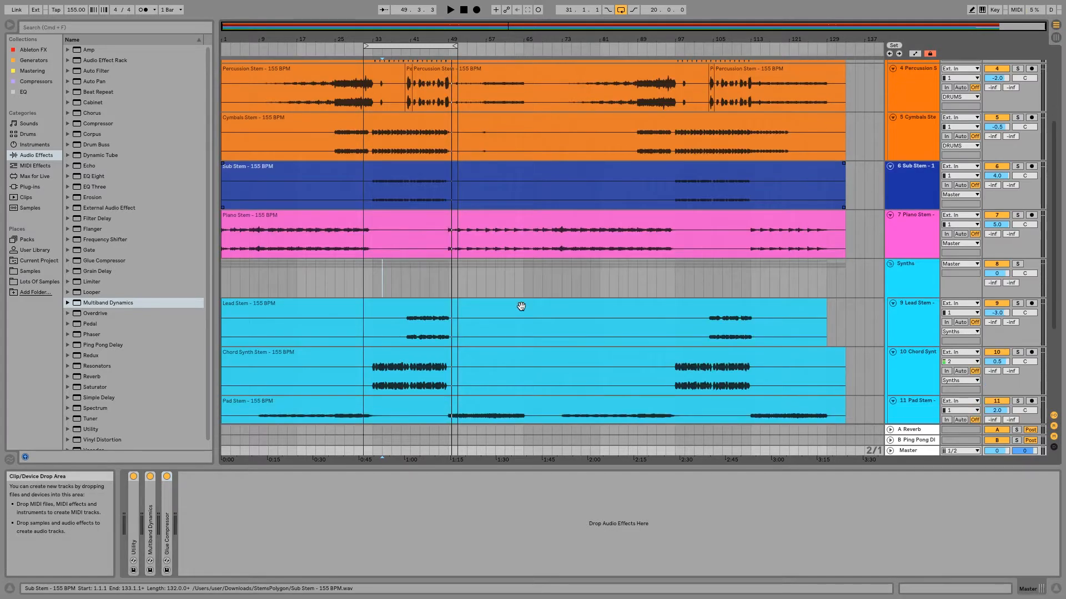
pyautogui.scroll(-3)
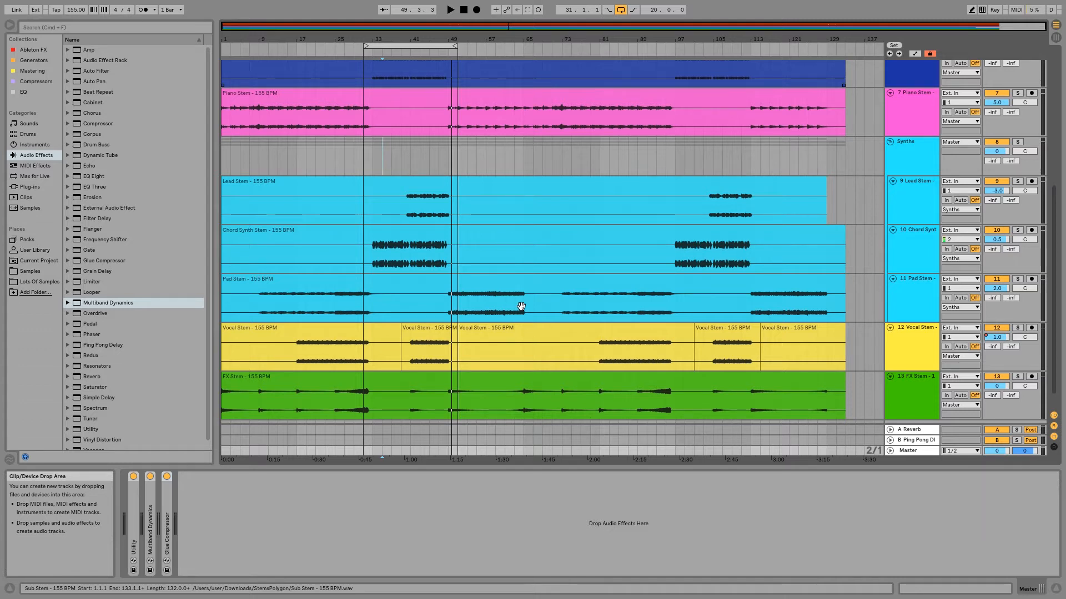
pyautogui.click(517, 343)
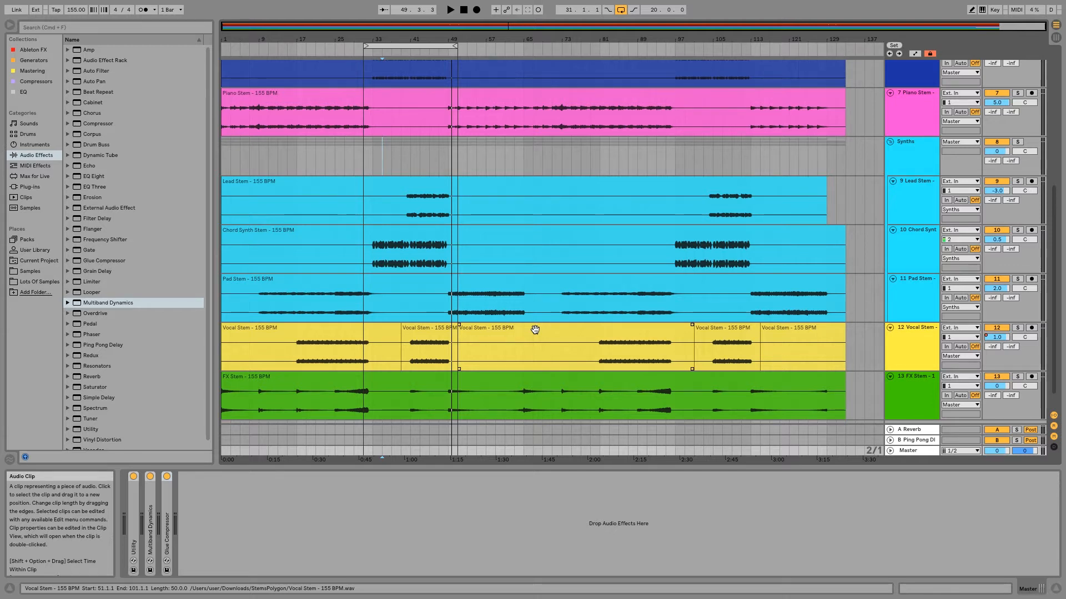
pyautogui.scroll(3)
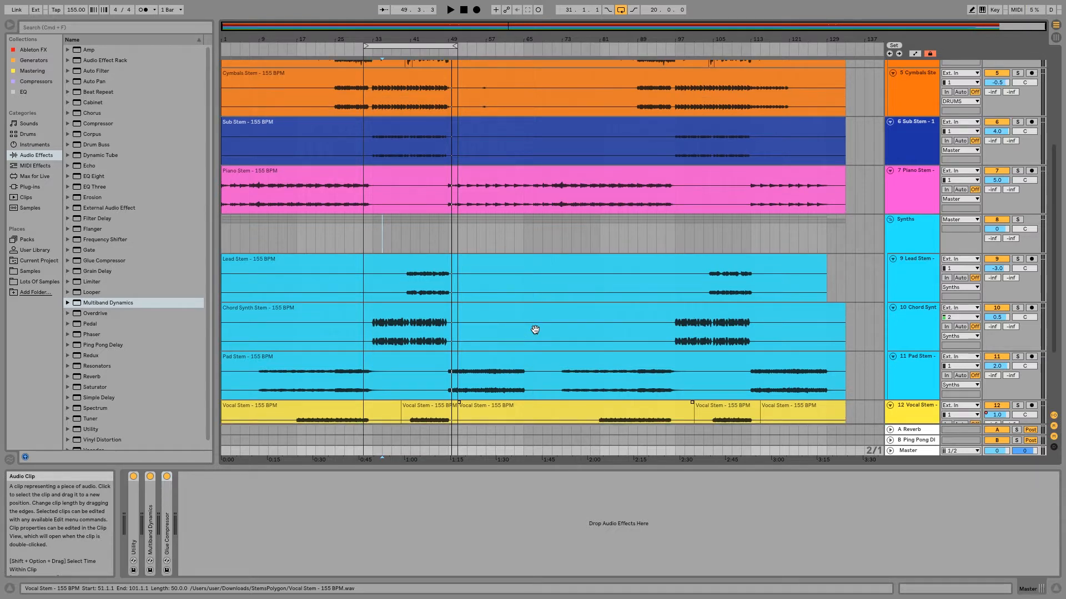
pyautogui.scroll(3)
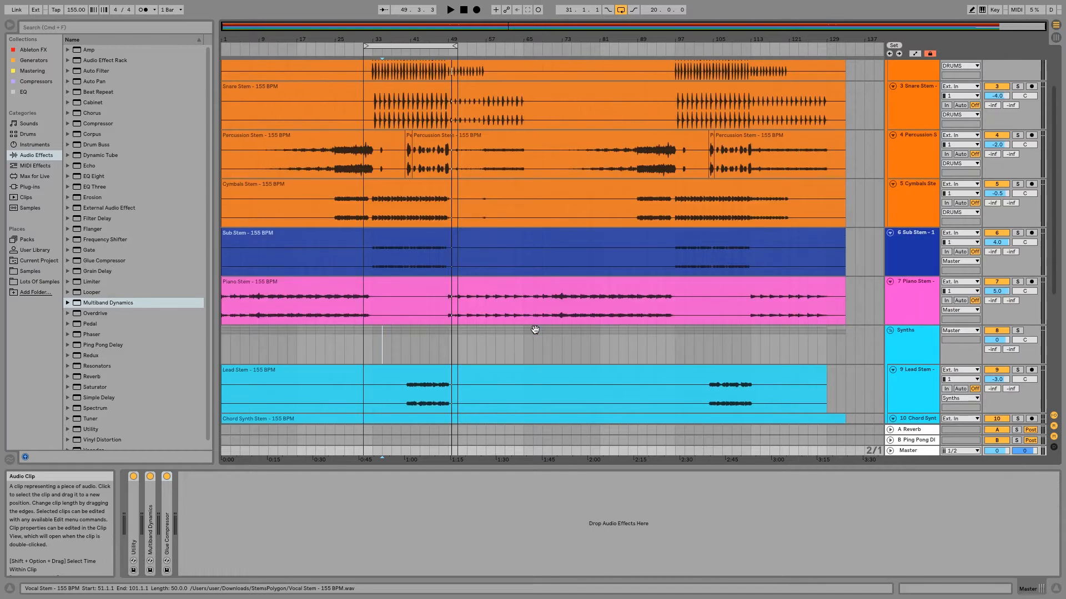
pyautogui.scroll(-3)
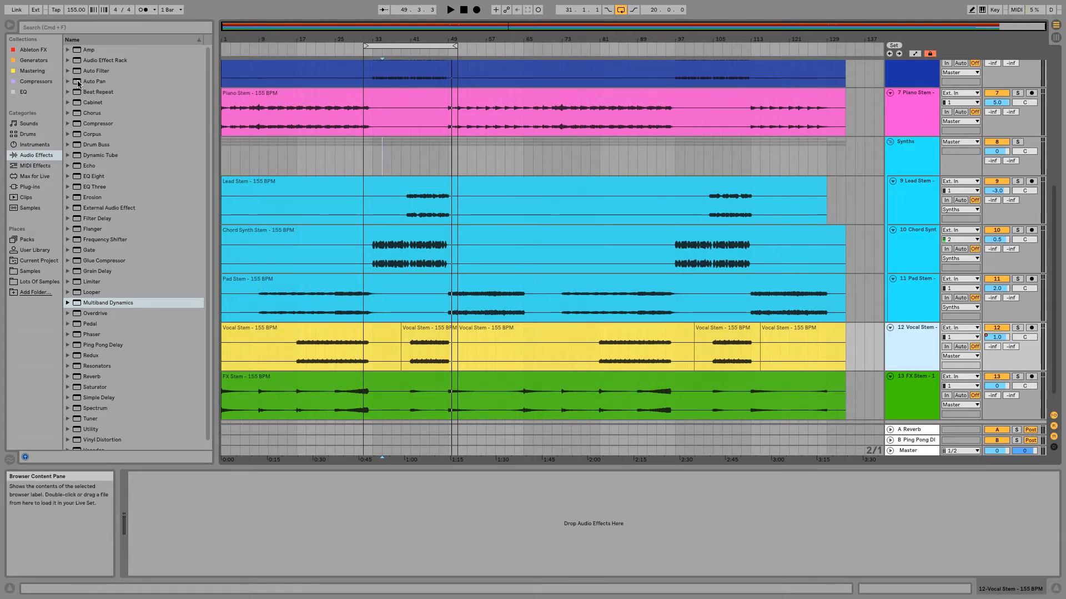
# Load the Auto Pan Slow & Steady preset onto the Vocal Stem track
pyautogui.click(67, 81)
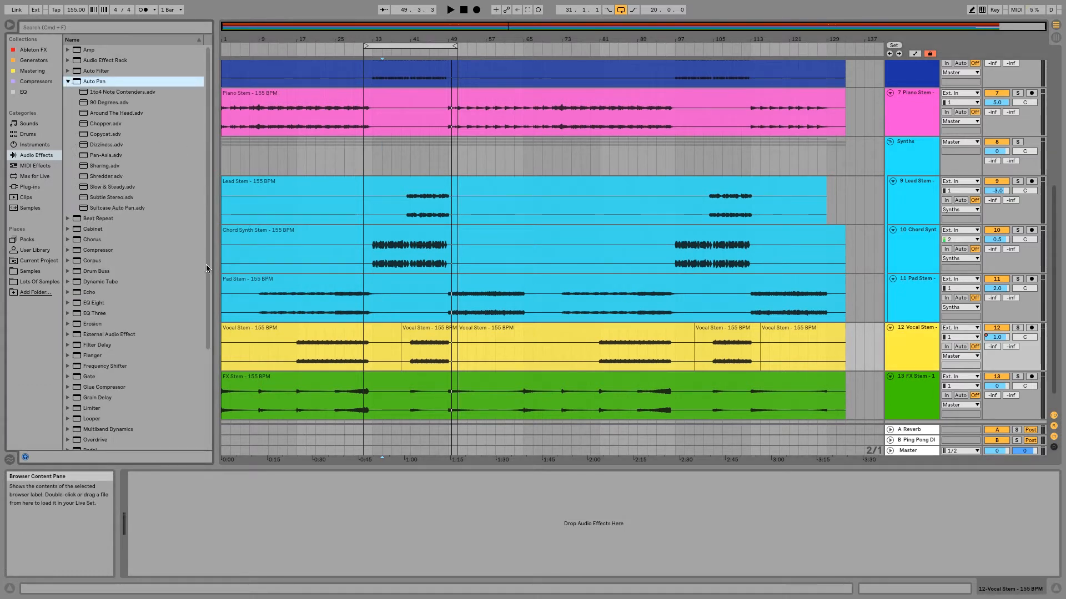
pyautogui.click(430, 346)
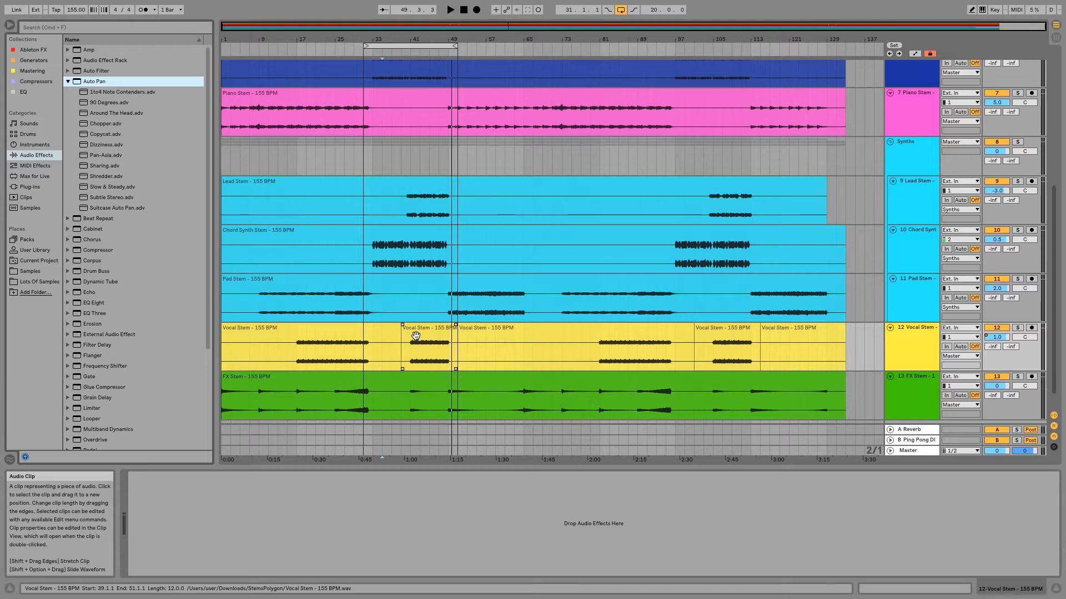
pyautogui.click(190, 204)
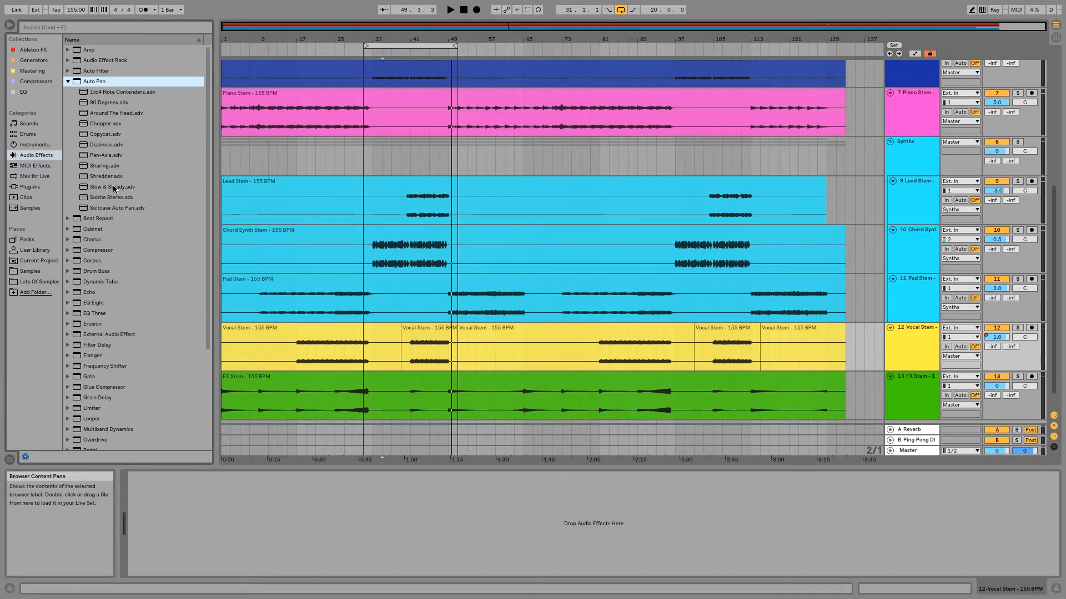
pyautogui.click(67, 81)
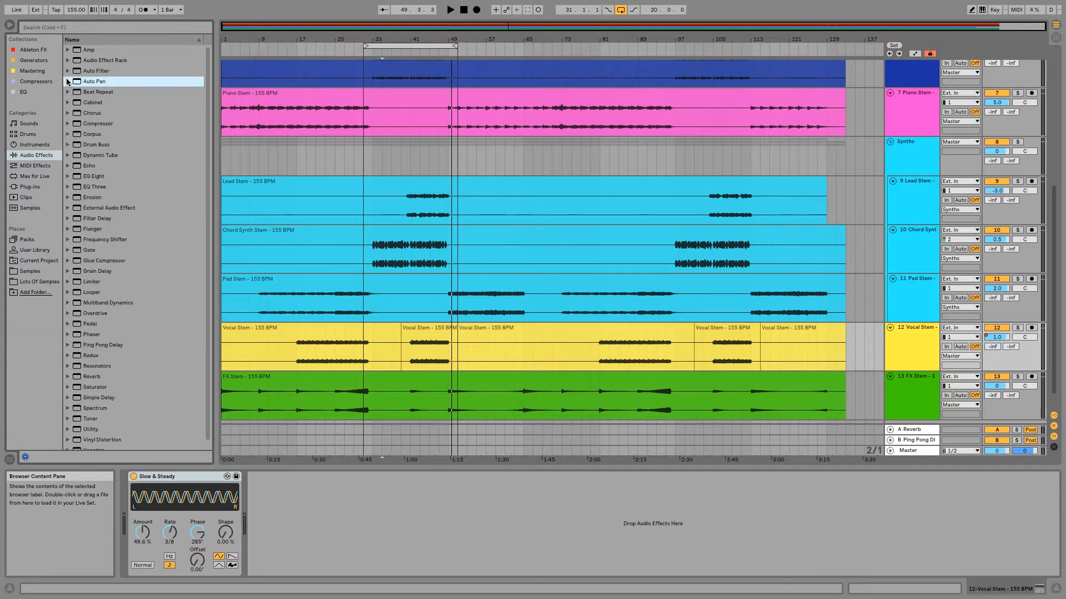
pyautogui.moveTo(174, 477)
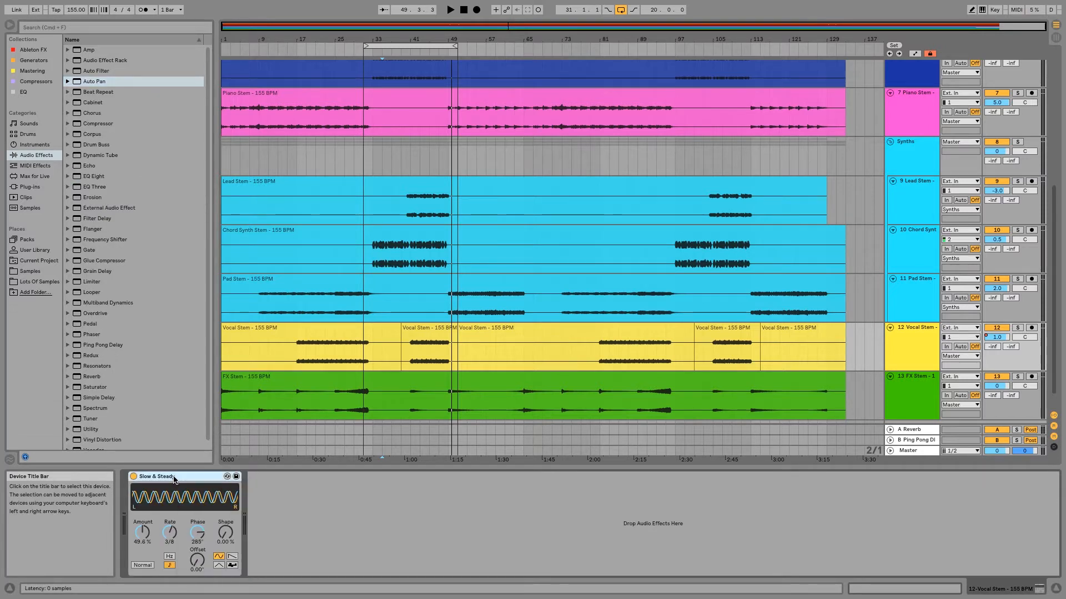
pyautogui.click(1016, 327)
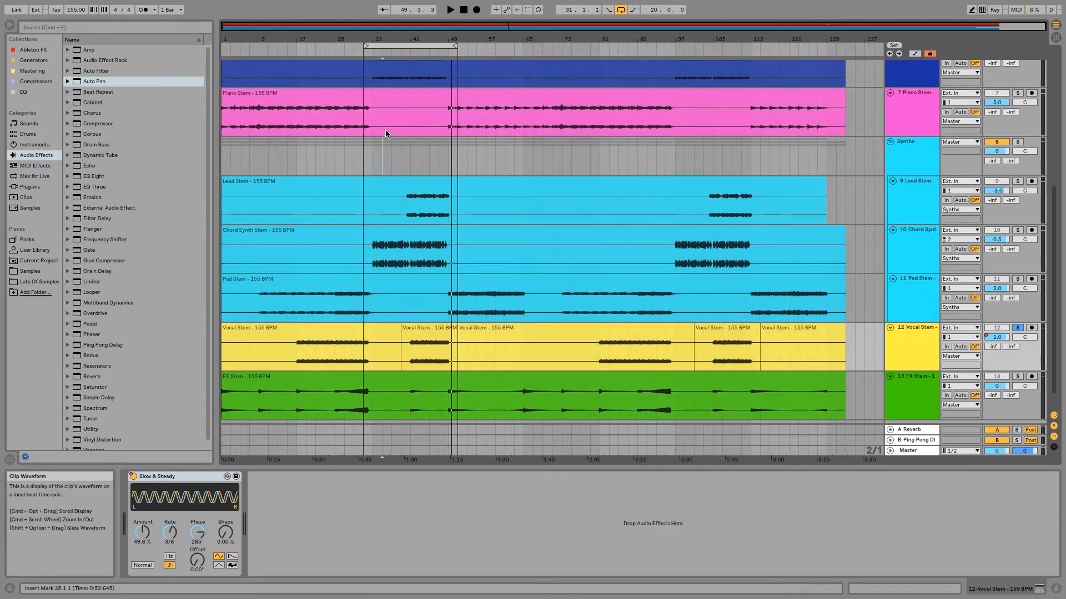
pyautogui.moveTo(411, 51)
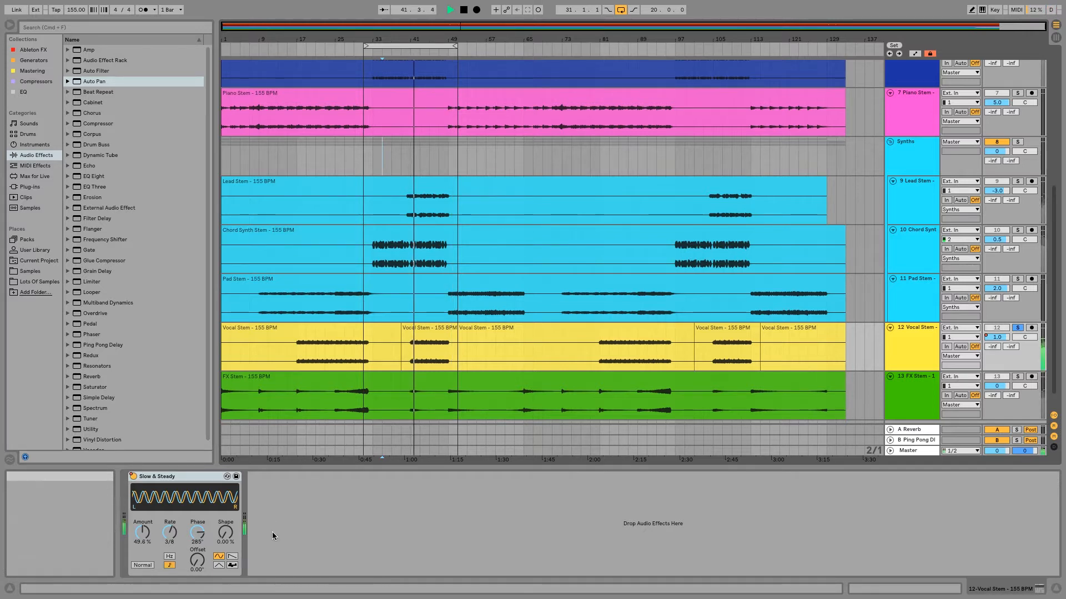
pyautogui.moveTo(196, 560)
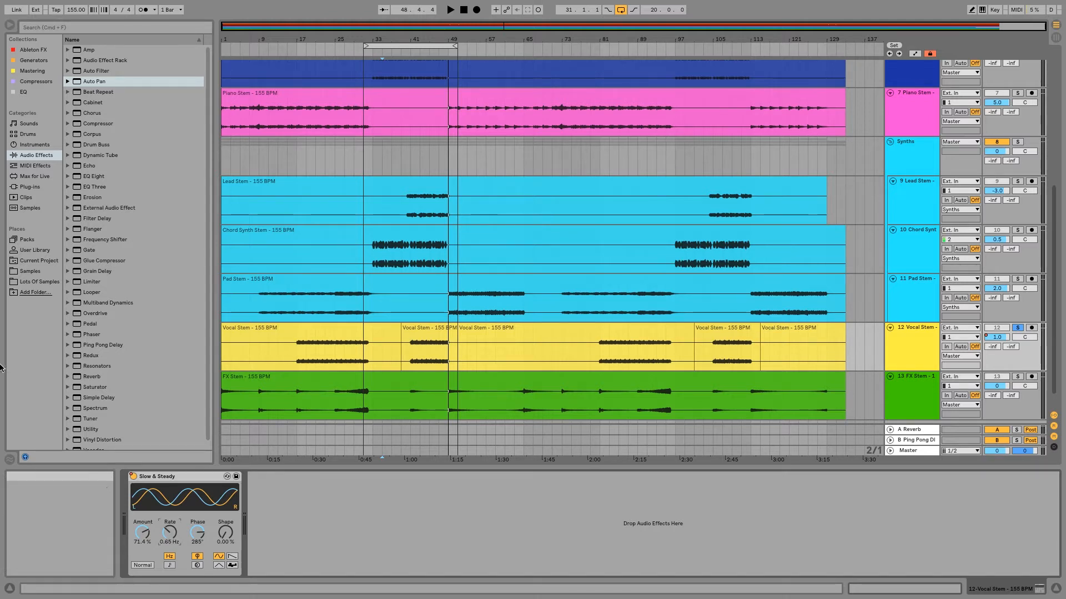
pyautogui.click(360, 234)
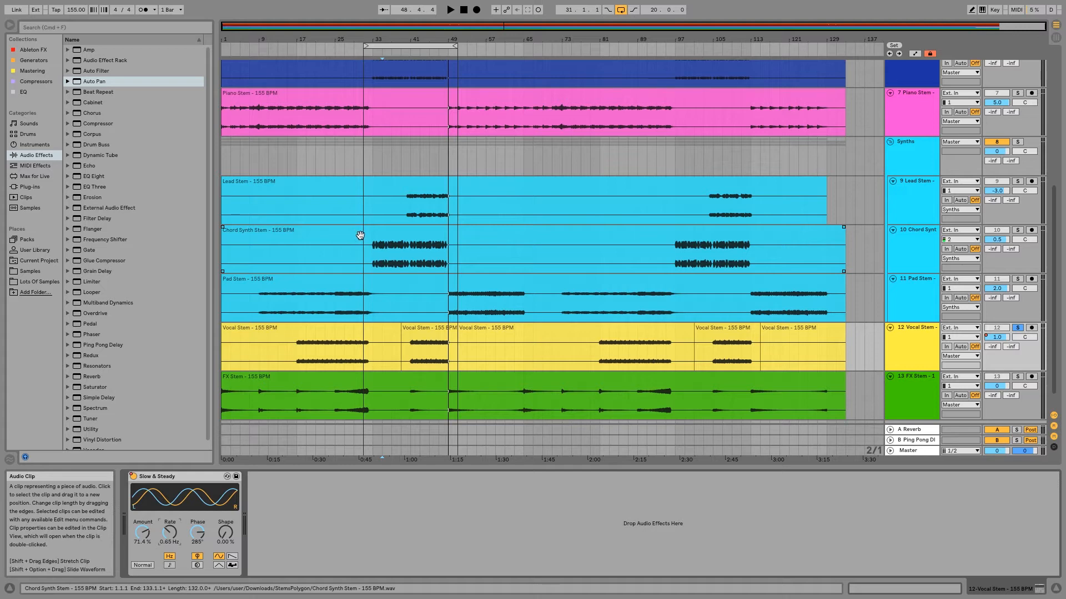
pyautogui.scroll(3)
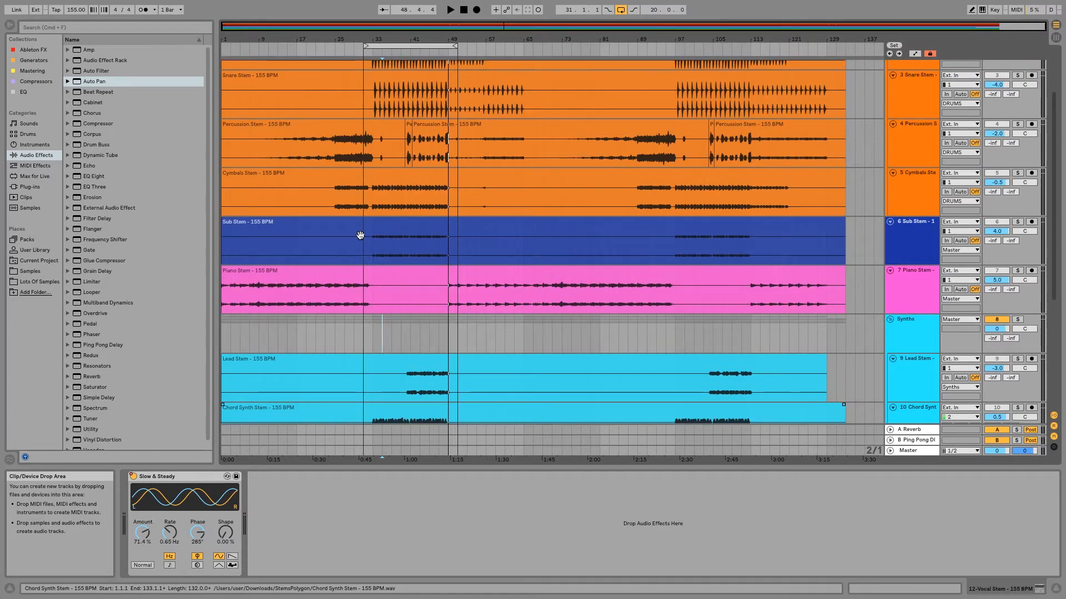
pyautogui.scroll(-3)
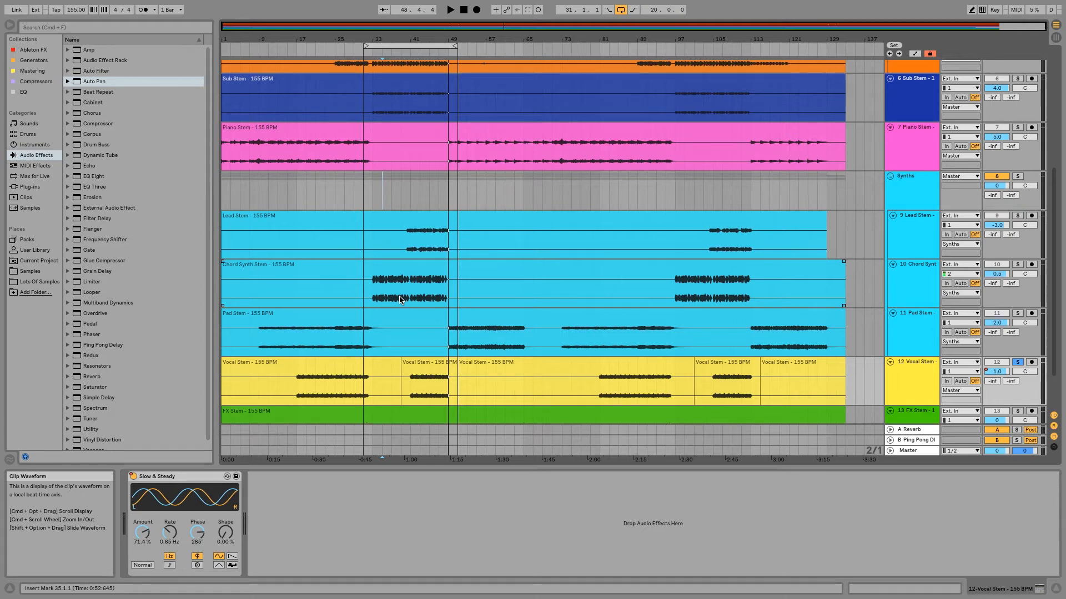
pyautogui.moveTo(934, 330)
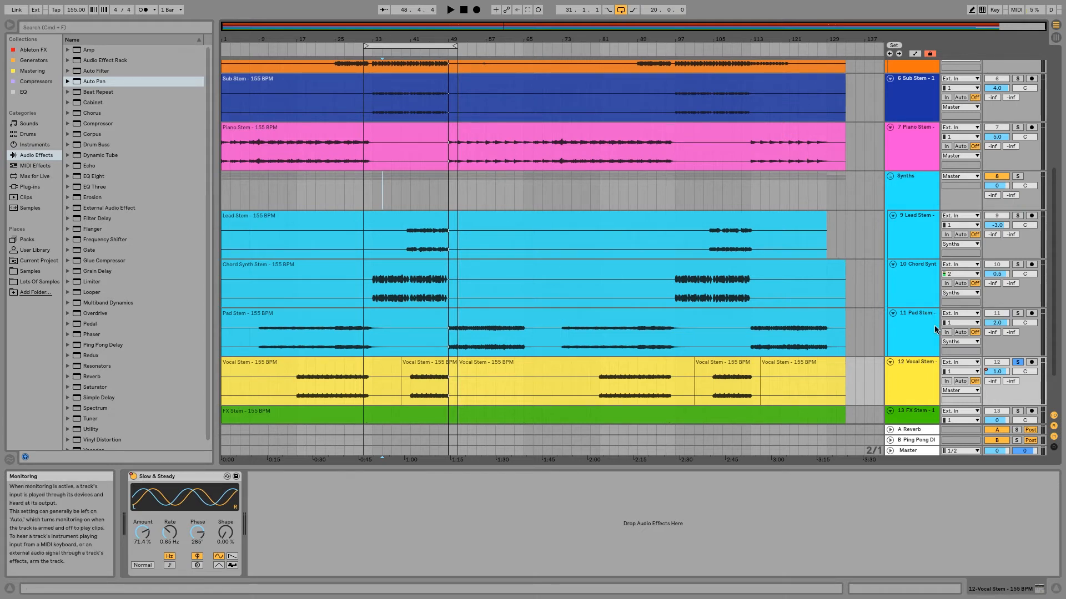
pyautogui.moveTo(927, 326)
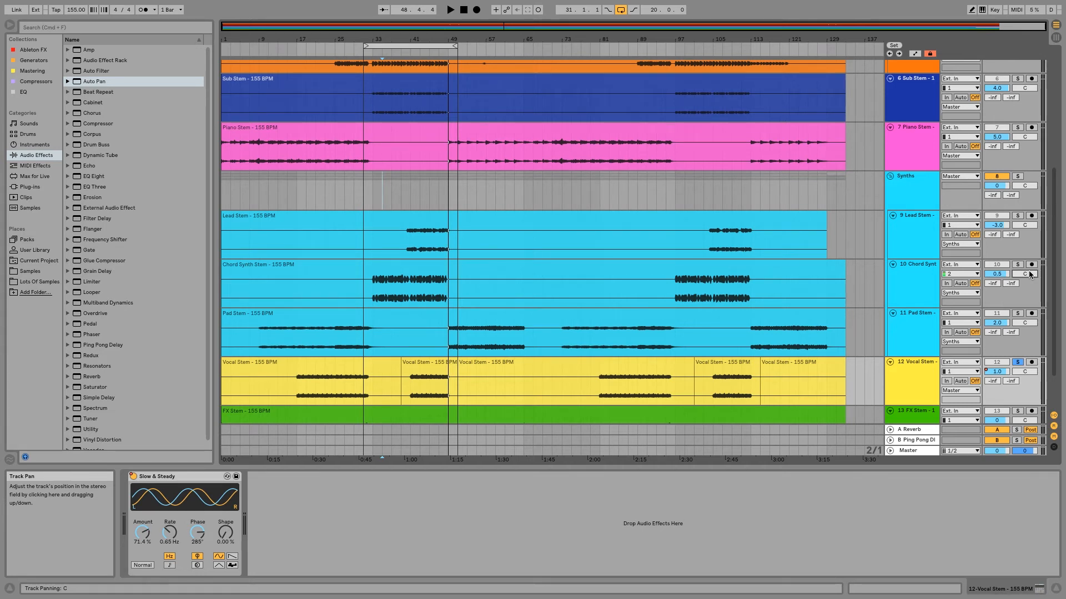
pyautogui.click(911, 139)
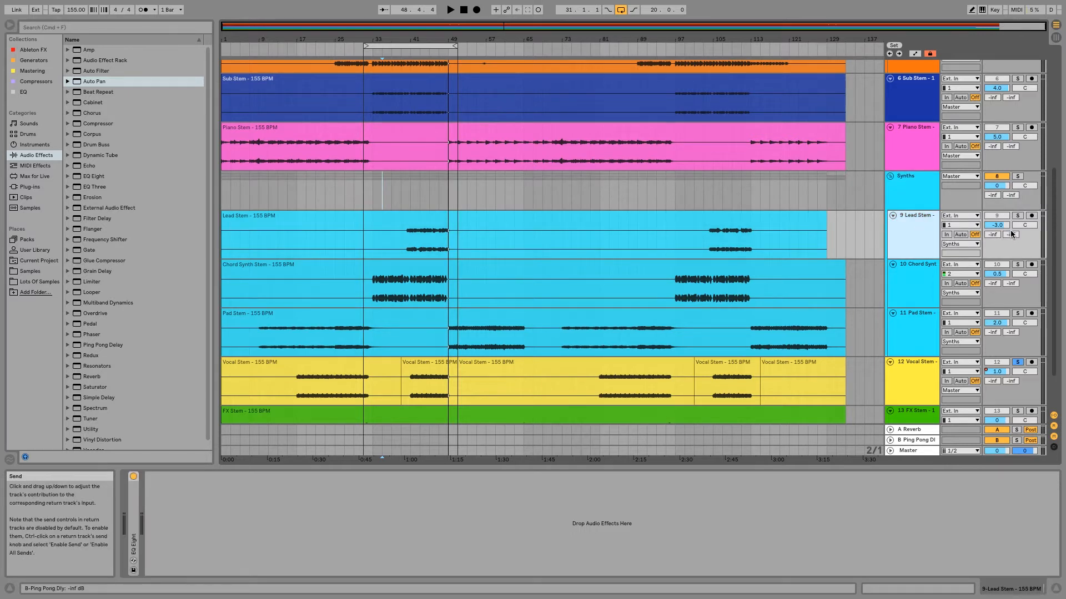
pyautogui.moveTo(920, 233)
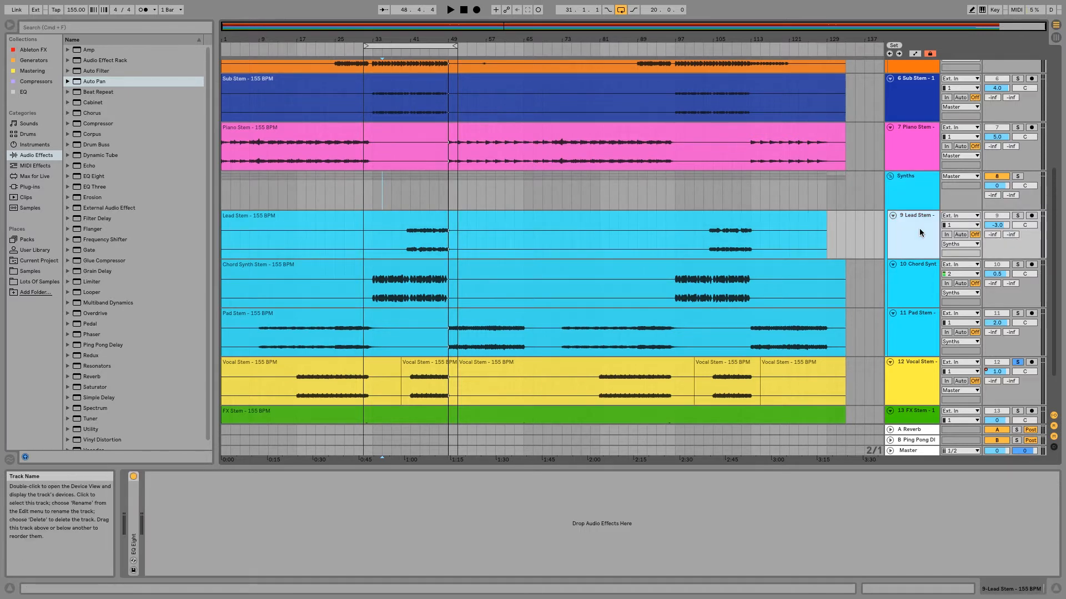
# Select the Chord Synth Stem track to view its EQ Eight curve
pyautogui.click(911, 284)
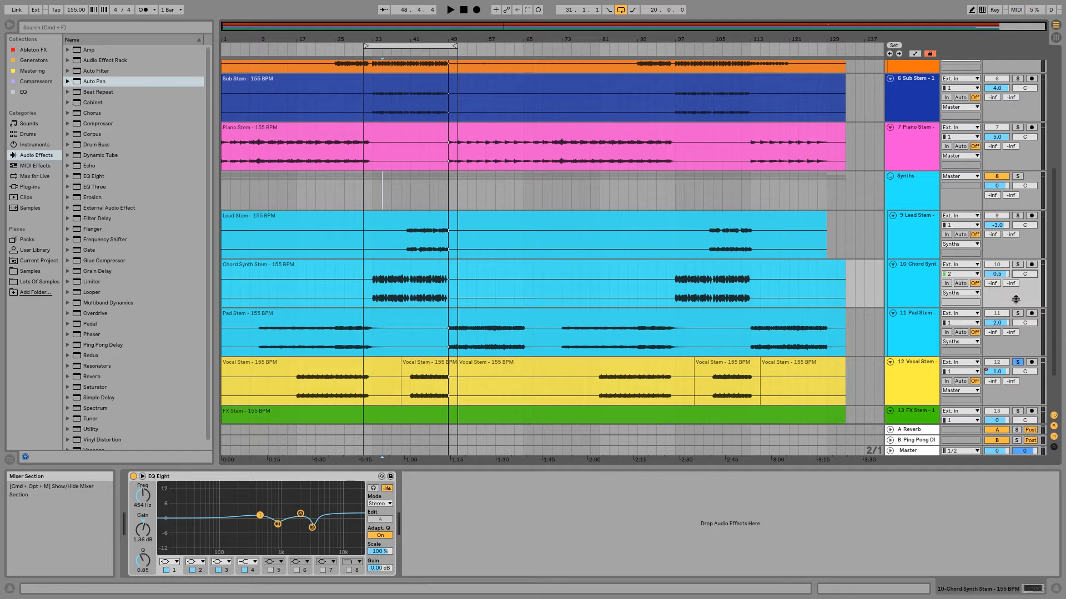
pyautogui.moveTo(959, 322)
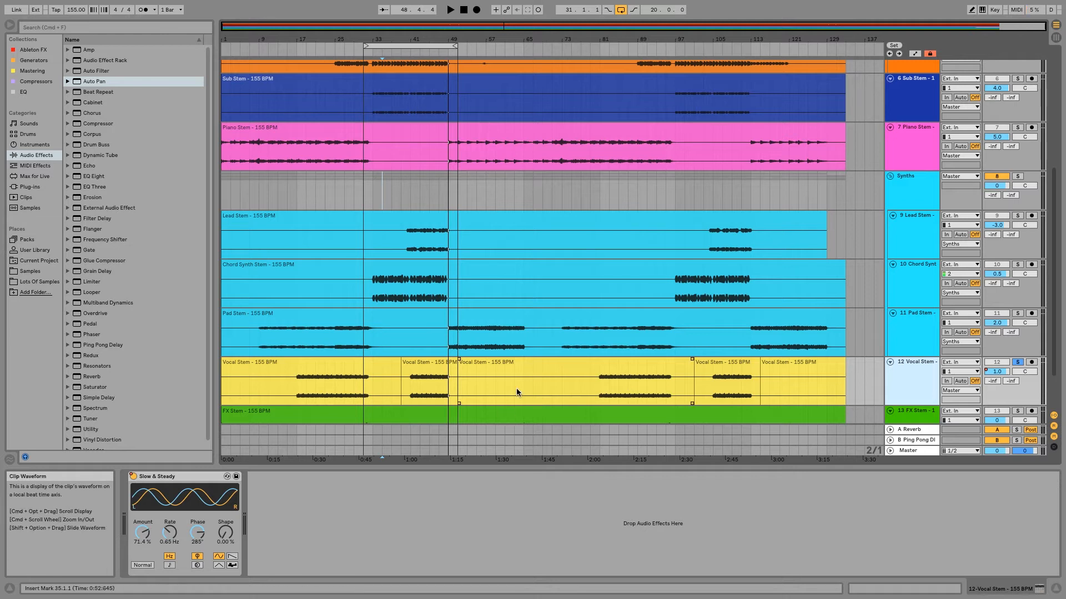
pyautogui.moveTo(506, 390)
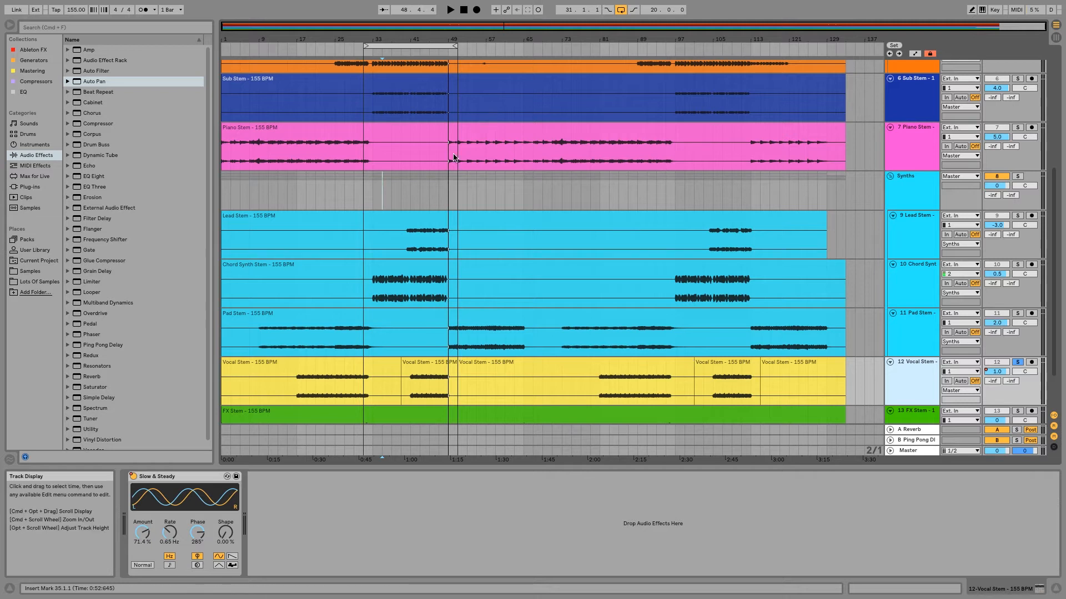
pyautogui.moveTo(406, 52)
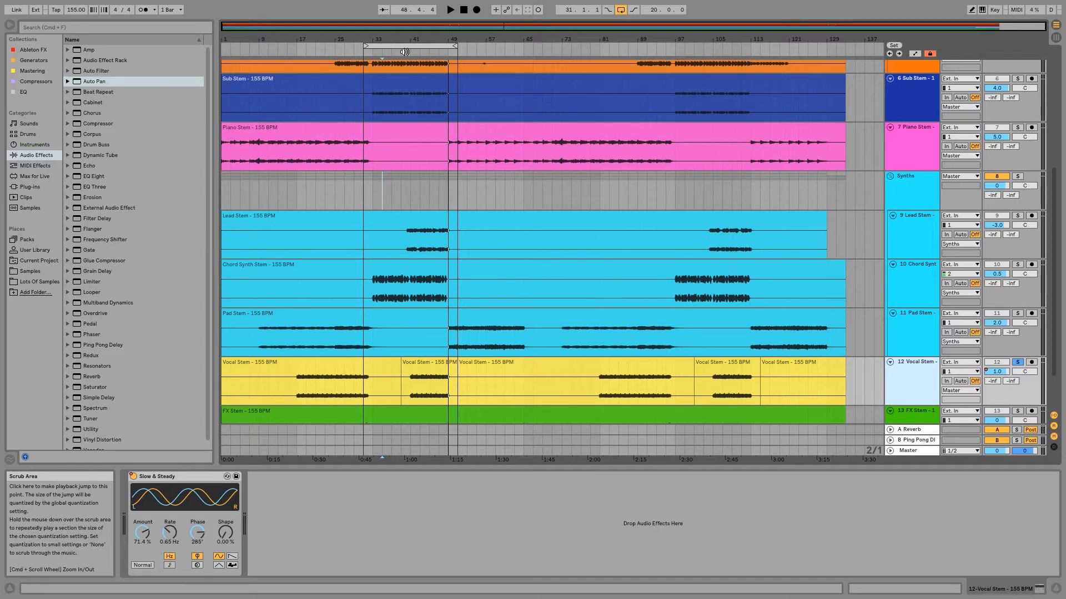
# Start playback from the chosen point in the song
pyautogui.click(449, 9)
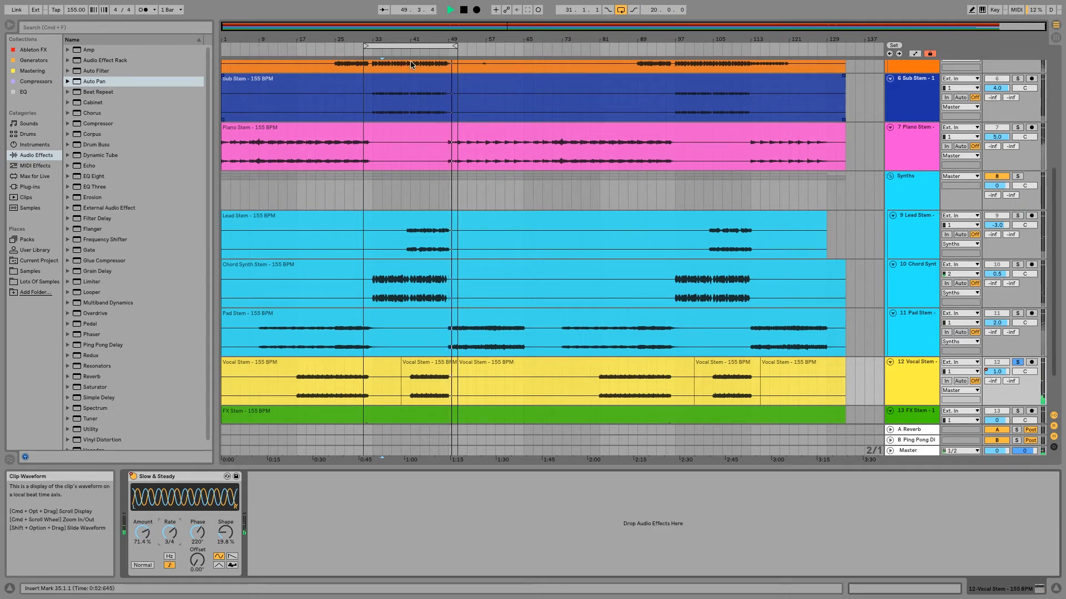
# Adjust a control on the Vocal Stem's Auto Pan device
pyautogui.click(169, 542)
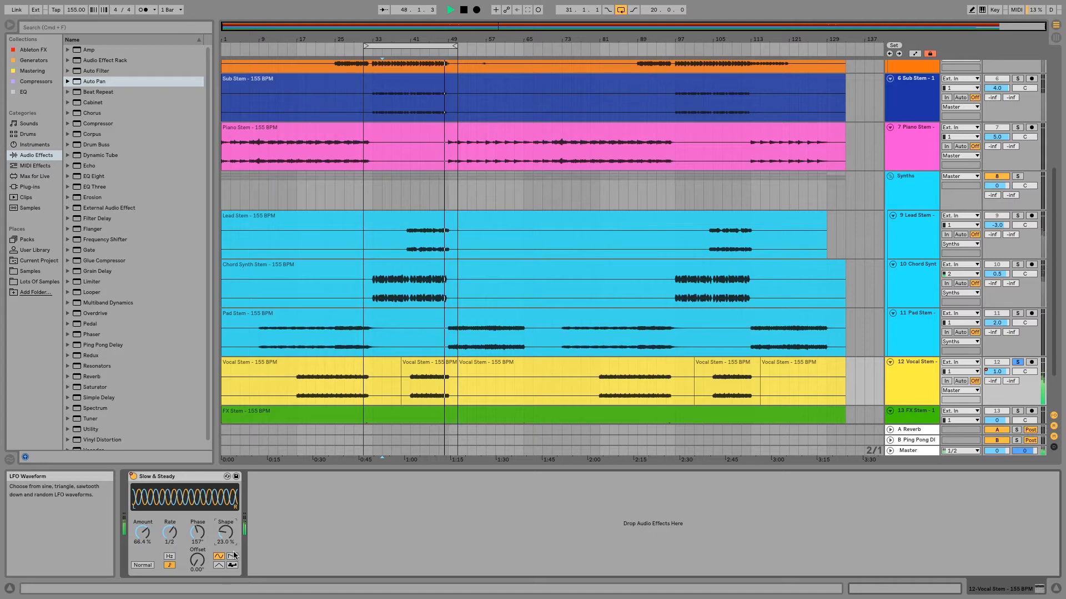
pyautogui.moveTo(143, 533)
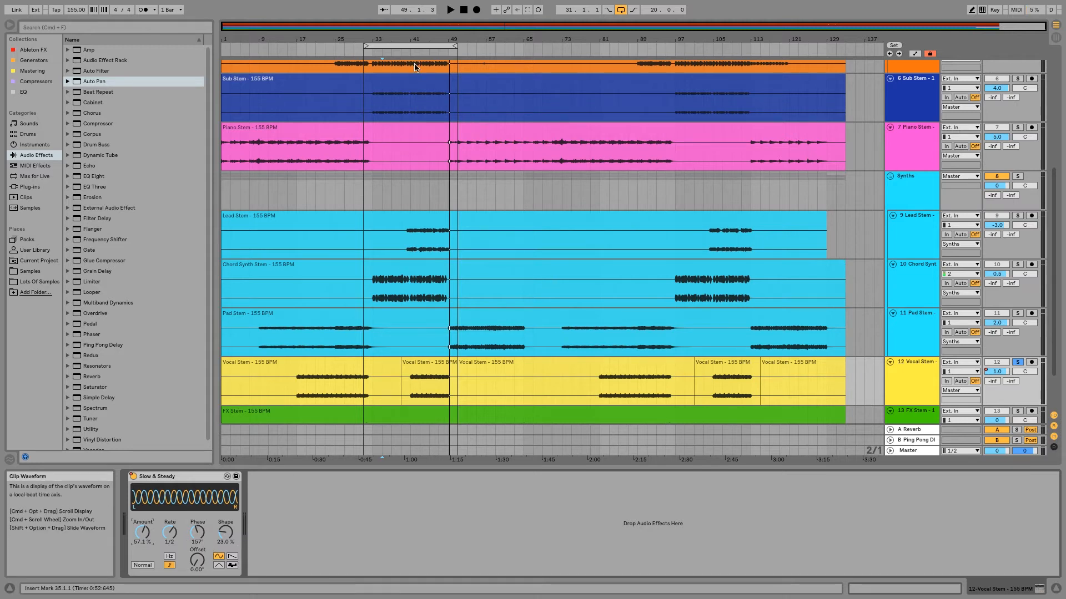
pyautogui.moveTo(1017, 363)
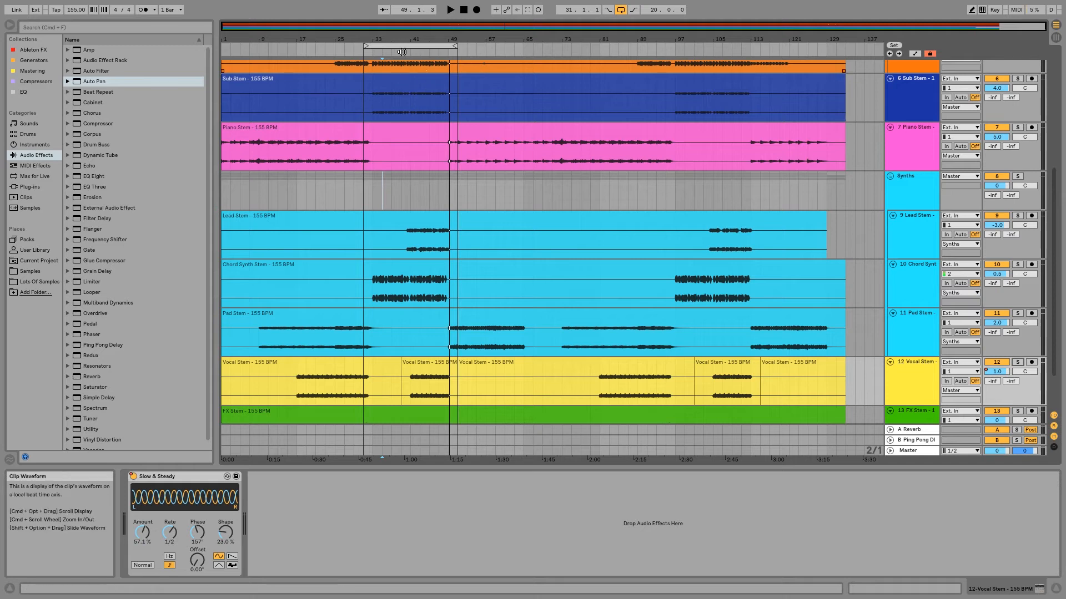
pyautogui.moveTo(400, 51)
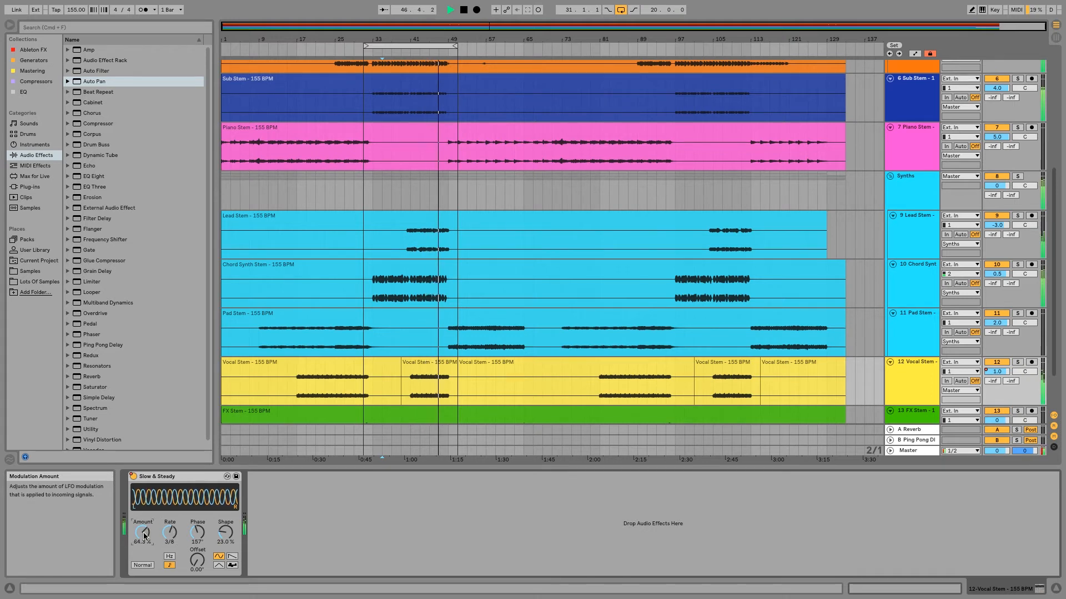
# Open the second vocal clip's waveform in Clip View and drag in the sample display
pyautogui.click(421, 372)
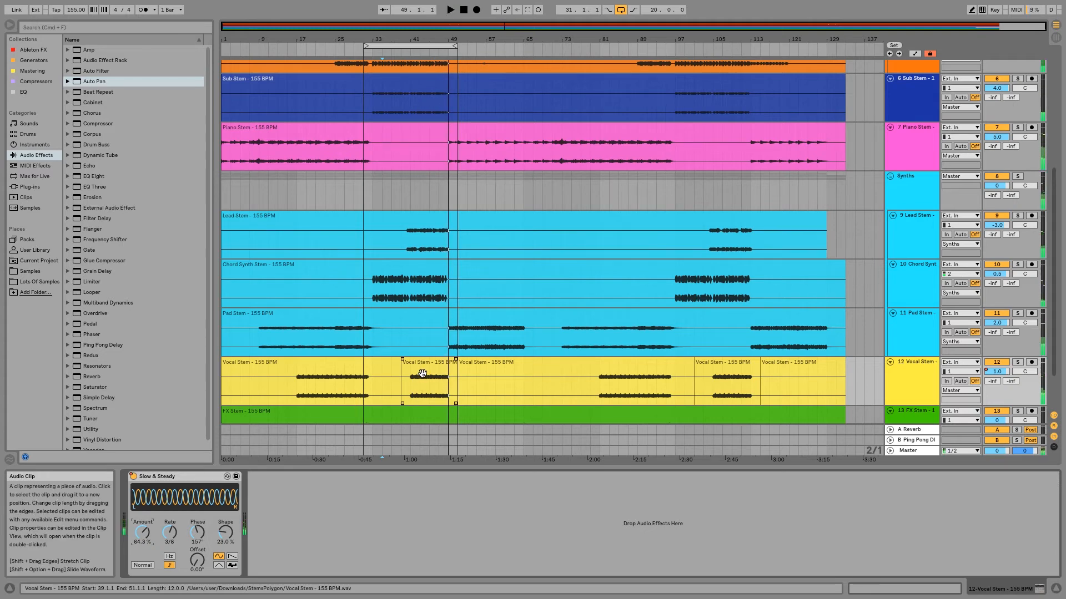
pyautogui.doubleClick(421, 377)
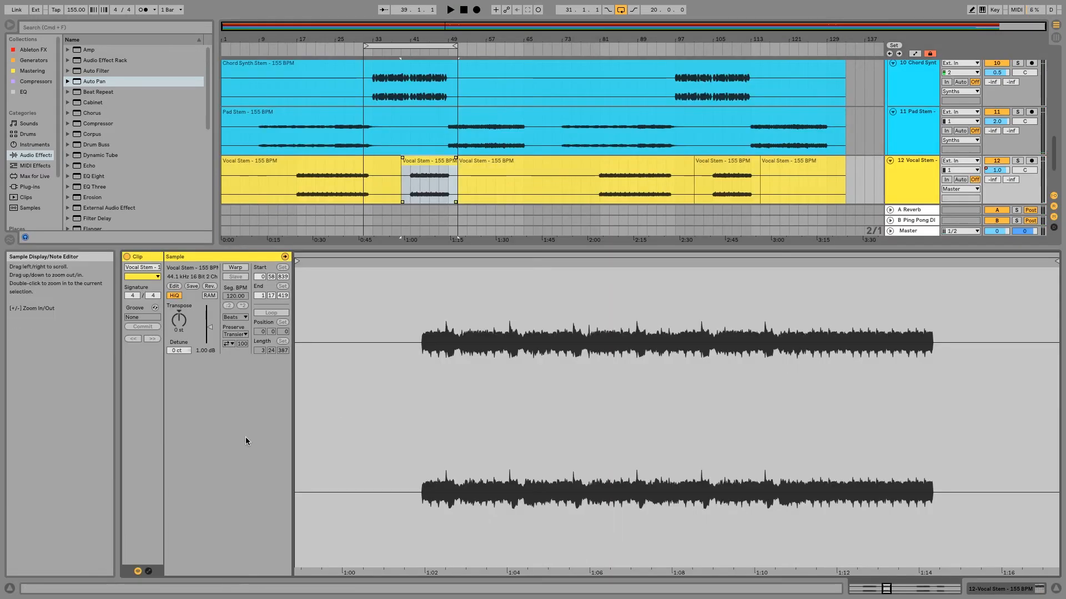
pyautogui.moveTo(210, 327); pyautogui.dragTo(210, 319)
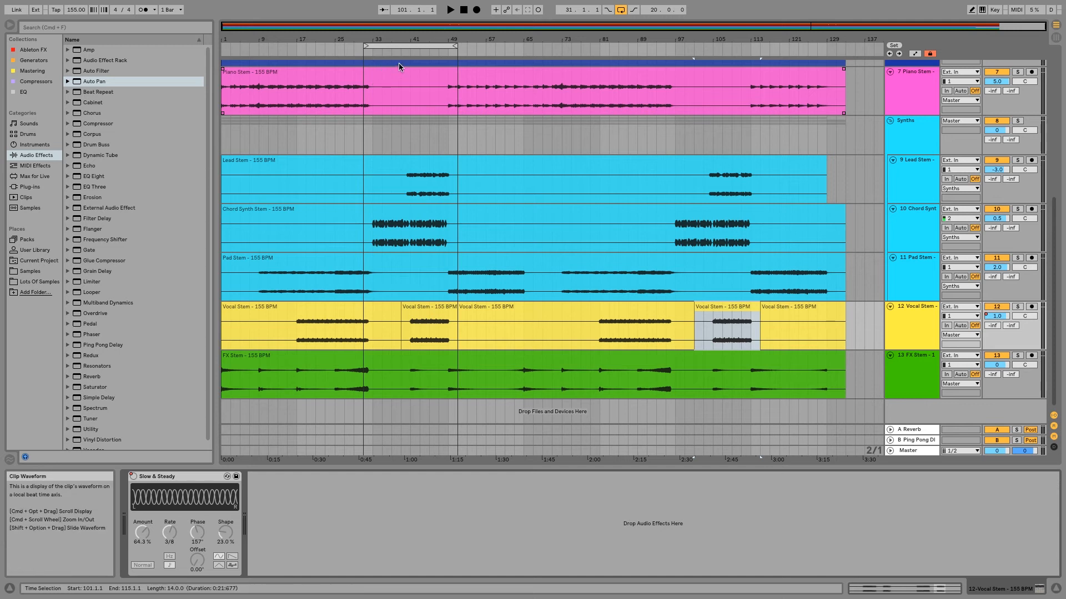
# Start playback and set the Auto Pan Amount to 51.6 %
pyautogui.click(449, 9)
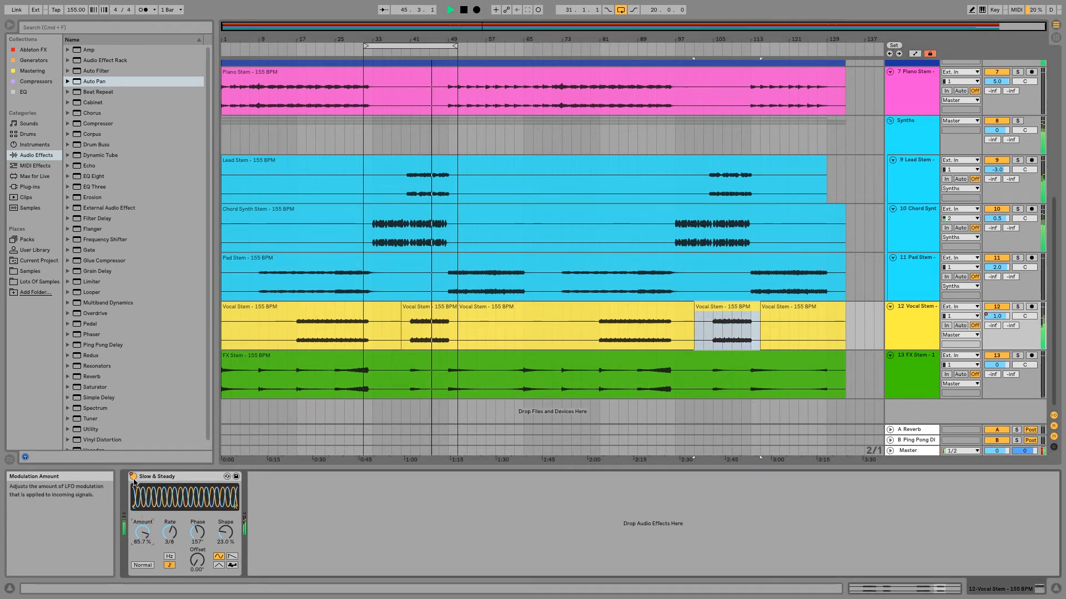
pyautogui.click(130, 476)
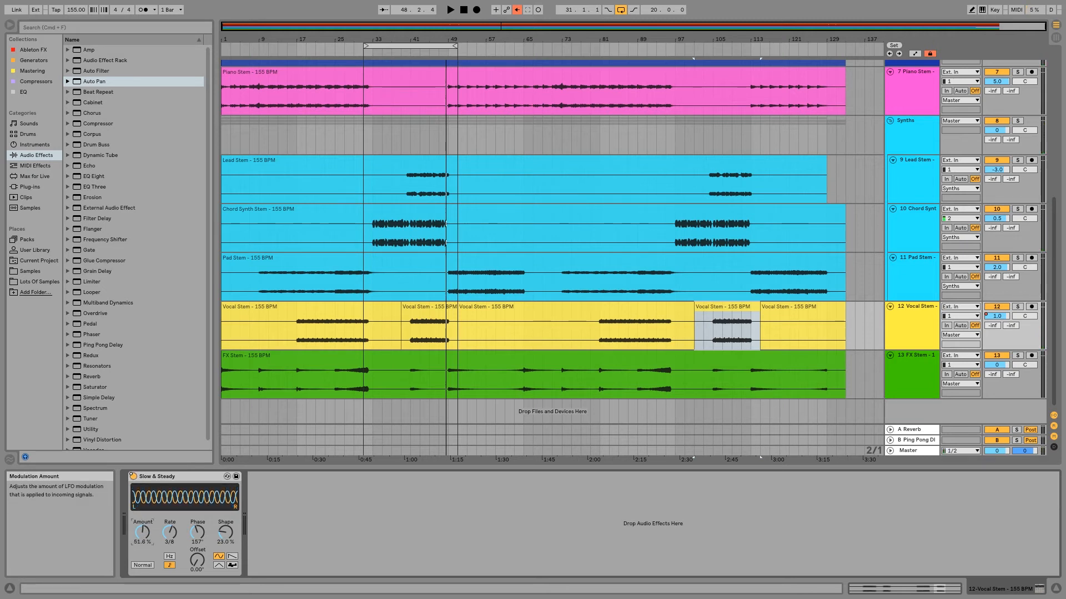
pyautogui.moveTo(502, 29)
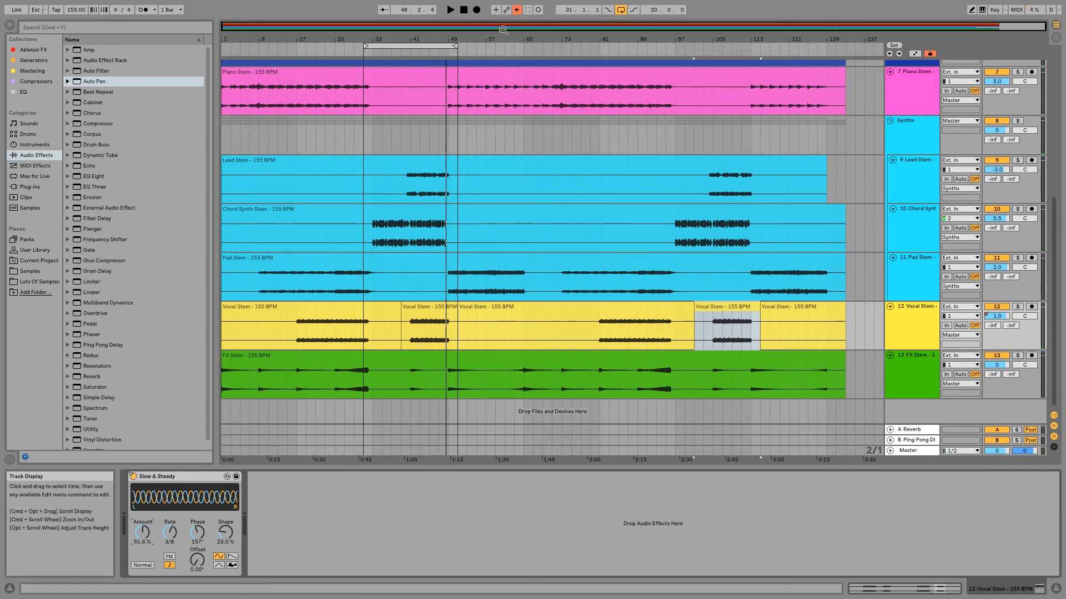
pyautogui.moveTo(142, 532)
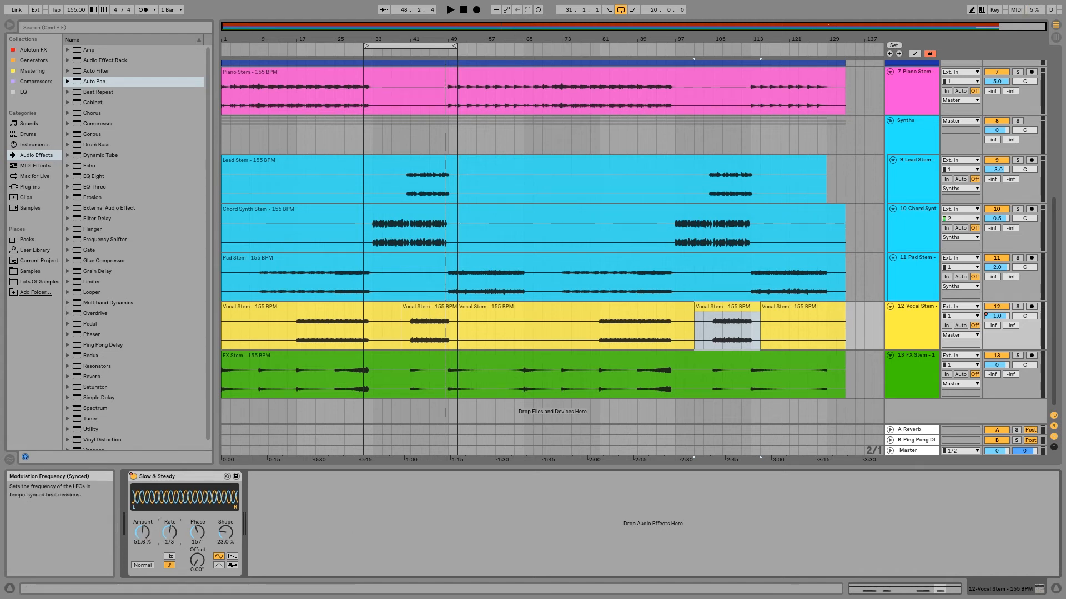
pyautogui.moveTo(178, 519)
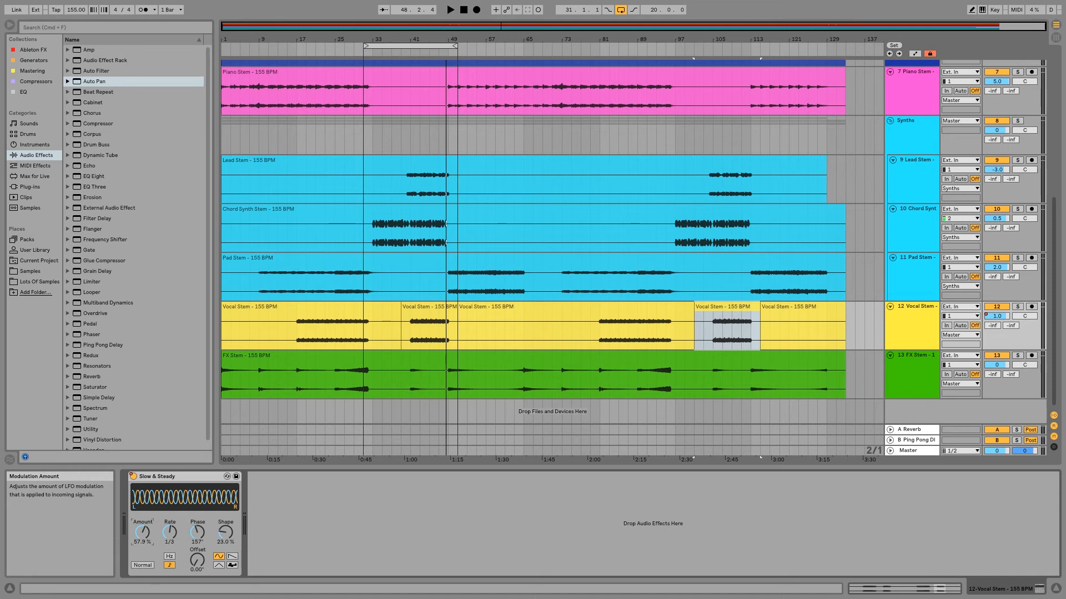
pyautogui.moveTo(225, 533)
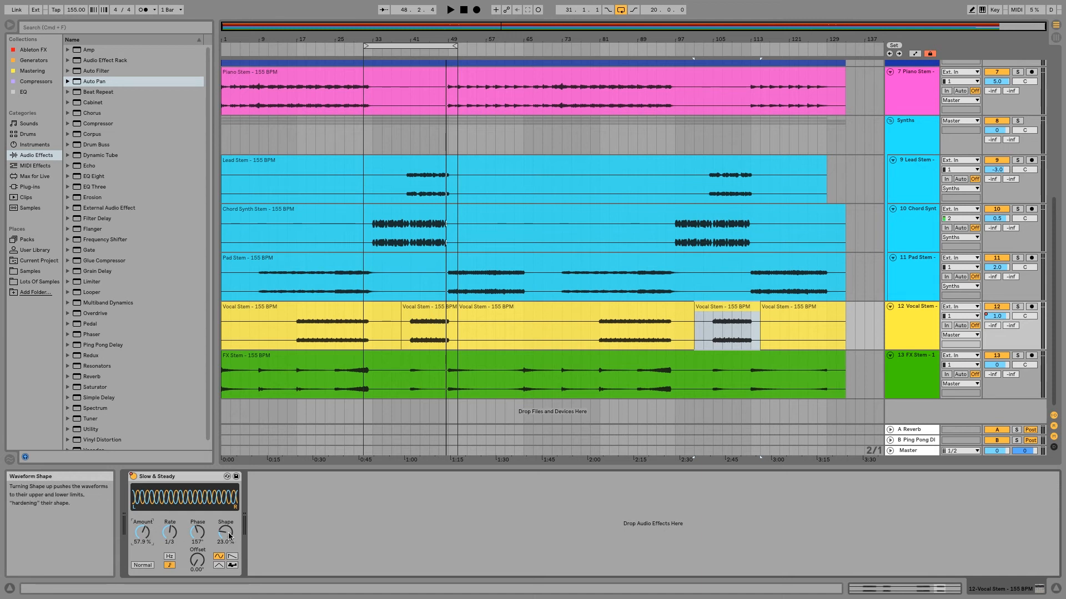
pyautogui.moveTo(230, 506)
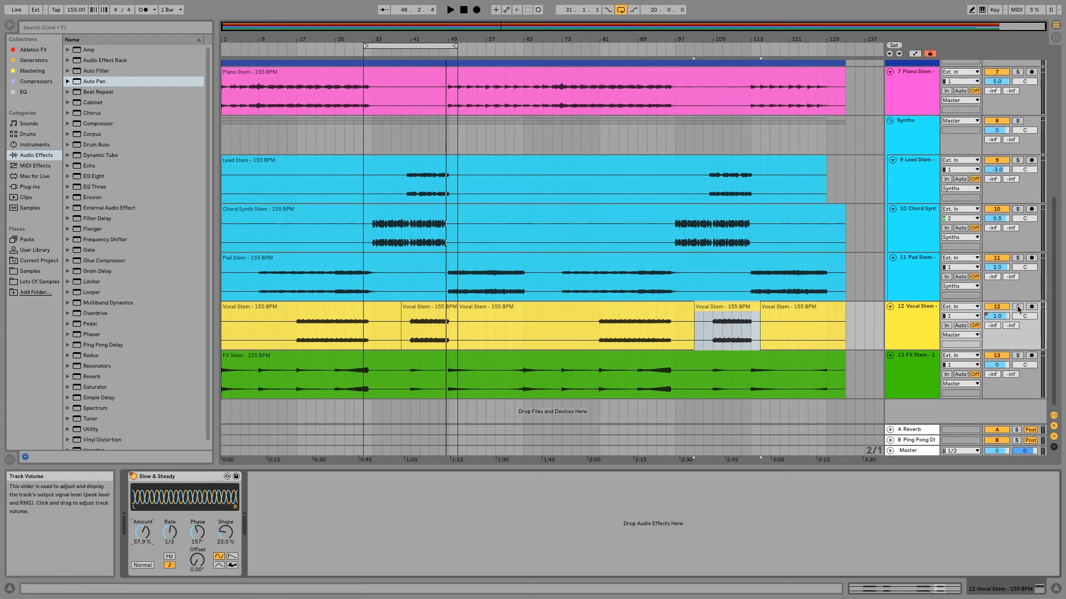
pyautogui.moveTo(1017, 306)
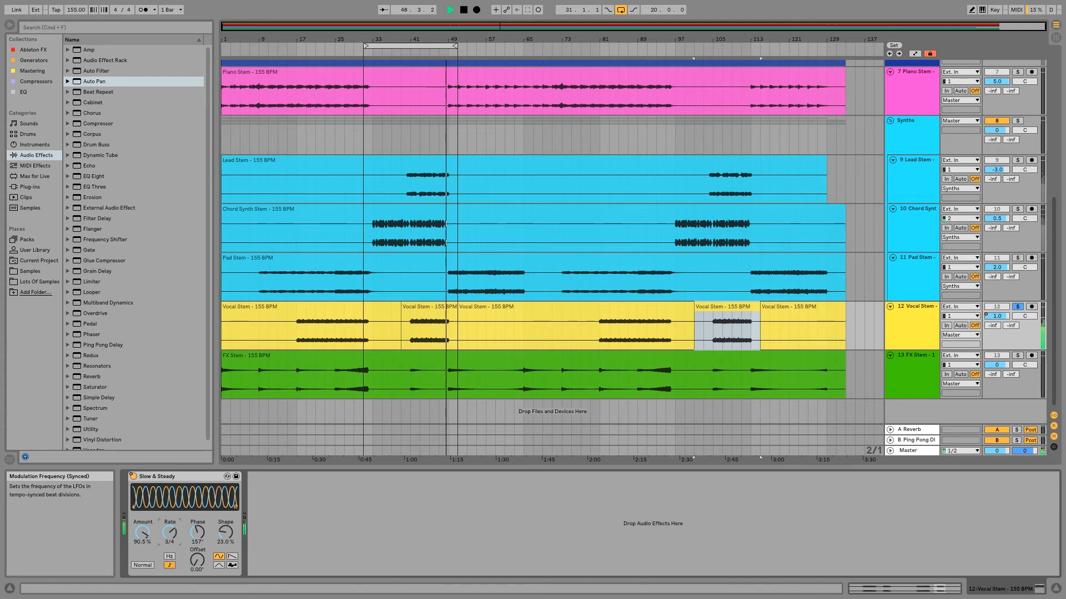
pyautogui.moveTo(409, 51)
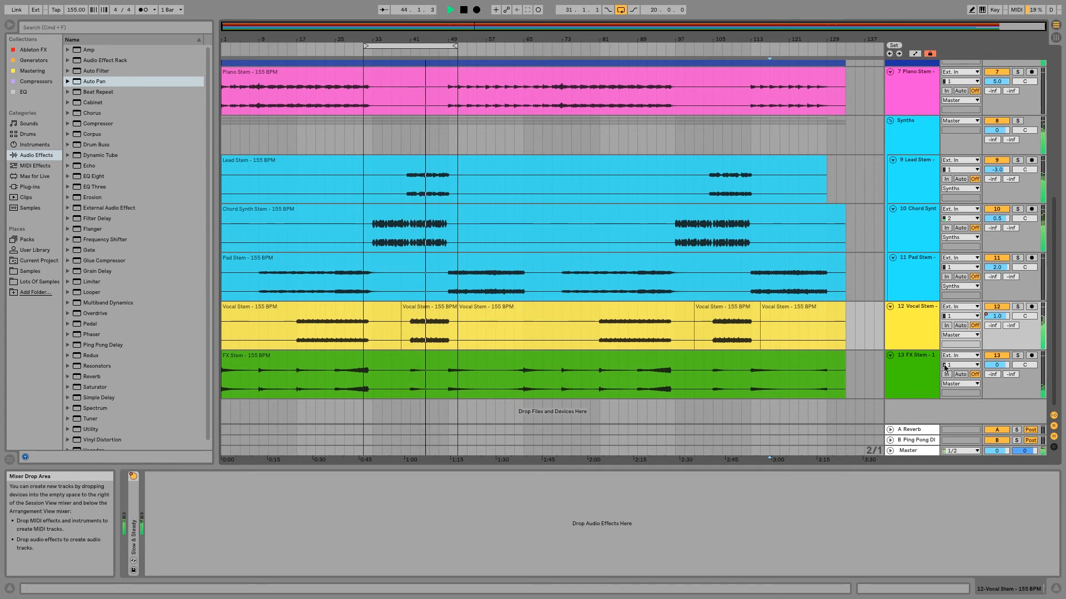
pyautogui.moveTo(943, 365)
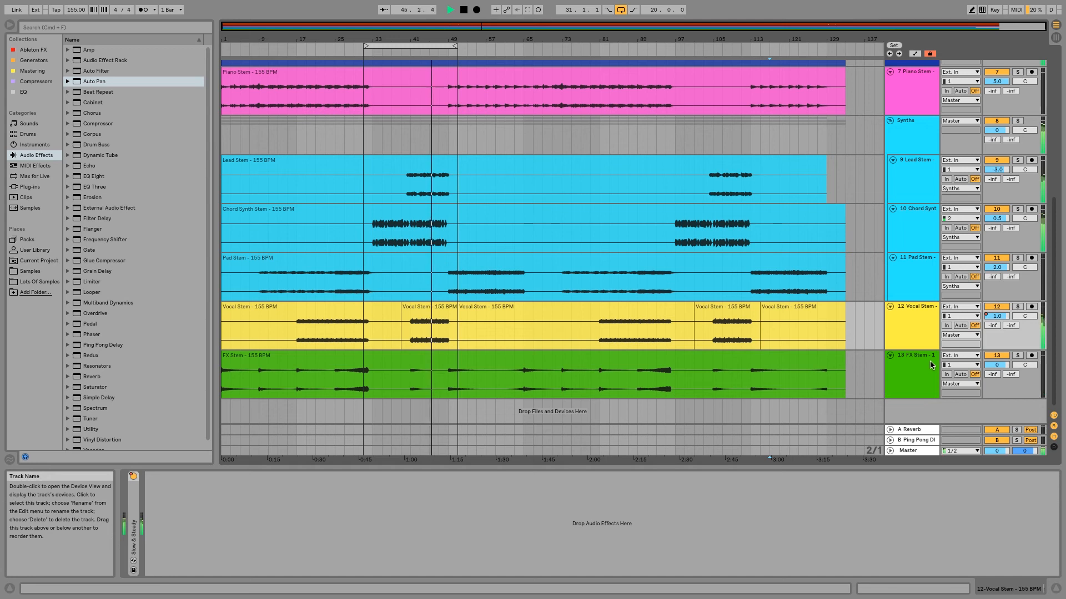